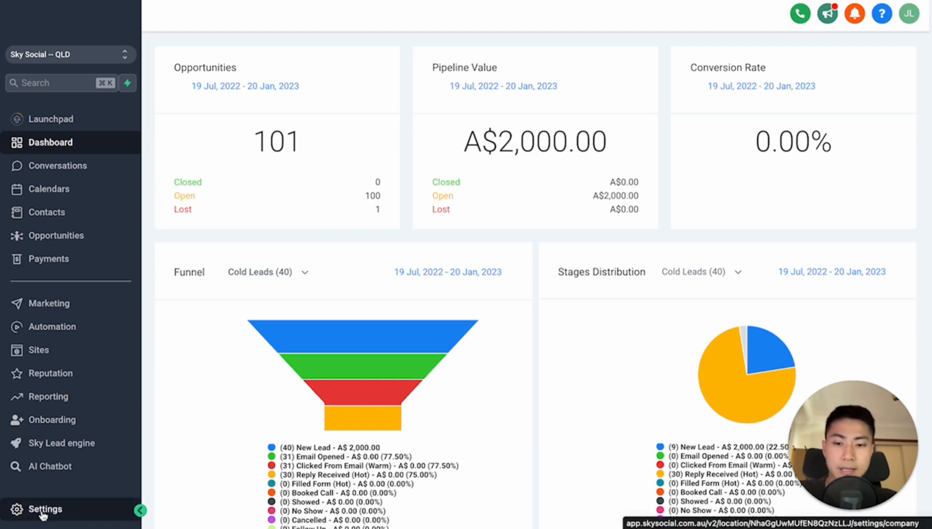
# Step: Go to Settings and open the personal Profile page showing user availability
pyautogui.click(45, 510)
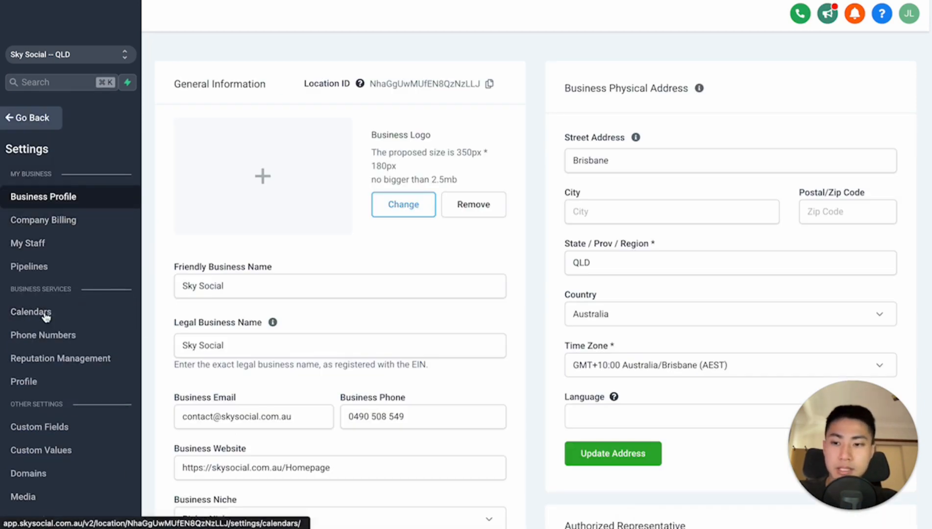
pyautogui.click(24, 382)
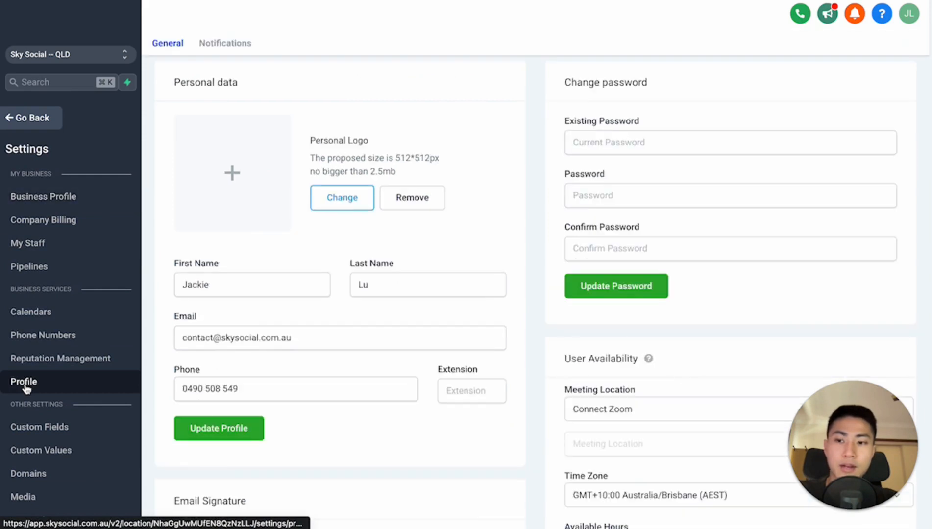
pyautogui.scroll(-3)
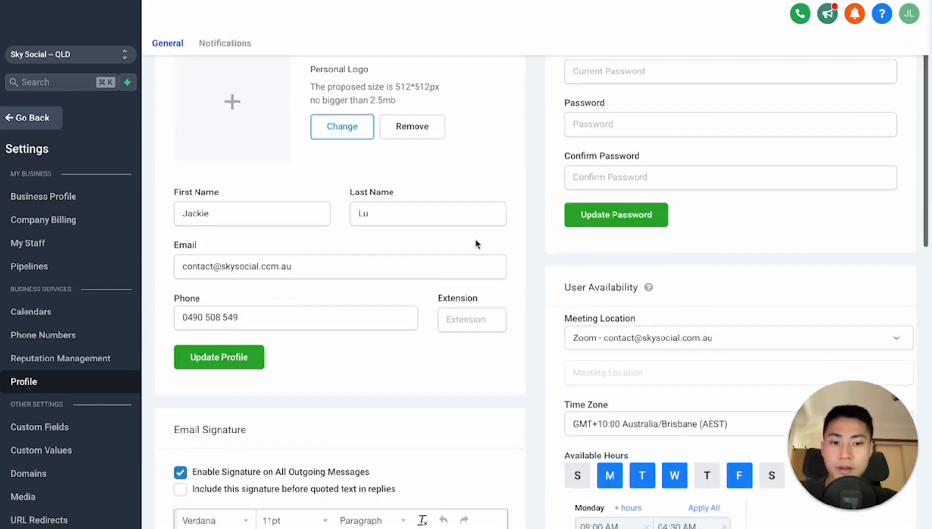
pyautogui.scroll(-3)
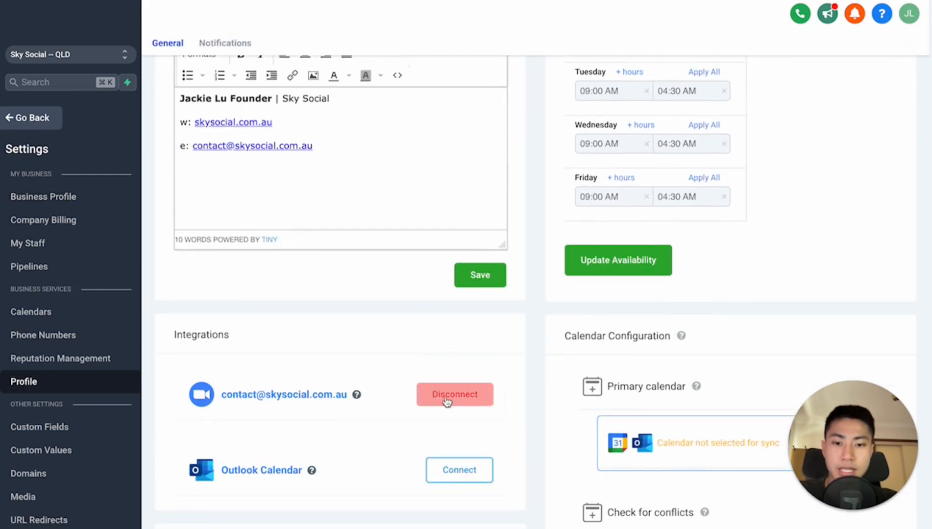
pyautogui.moveTo(501, 389)
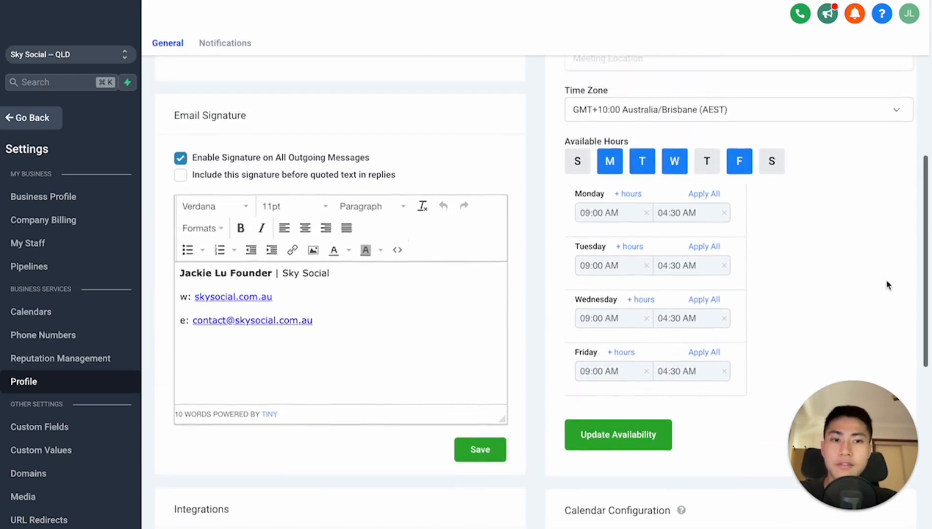
pyautogui.scroll(3)
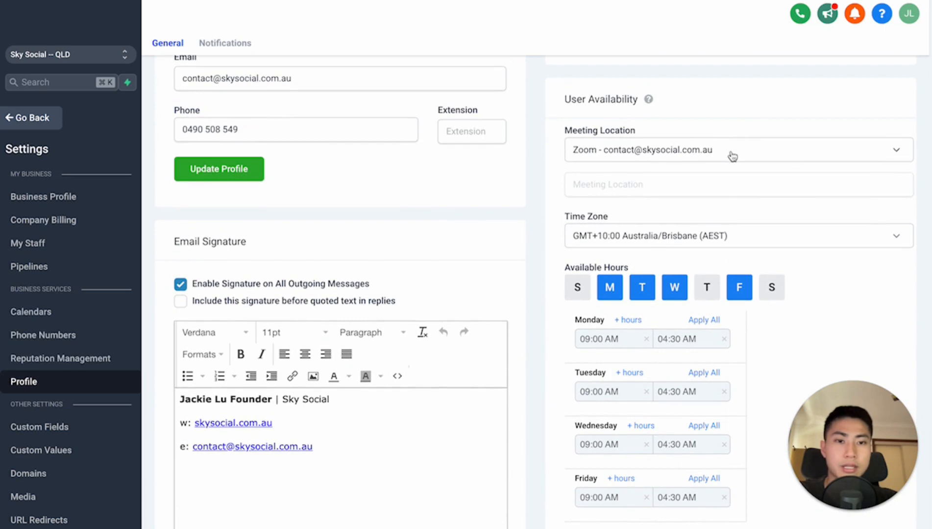
pyautogui.click(737, 149)
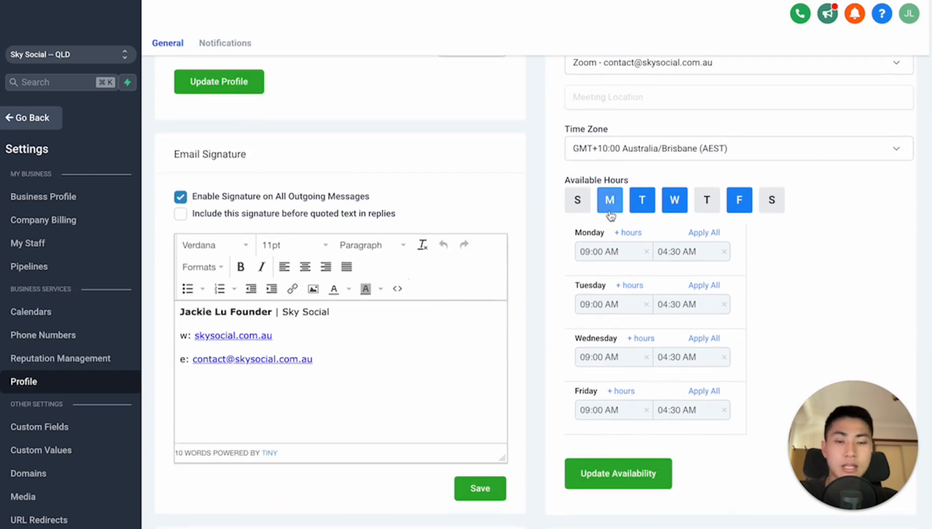
pyautogui.scroll(-3)
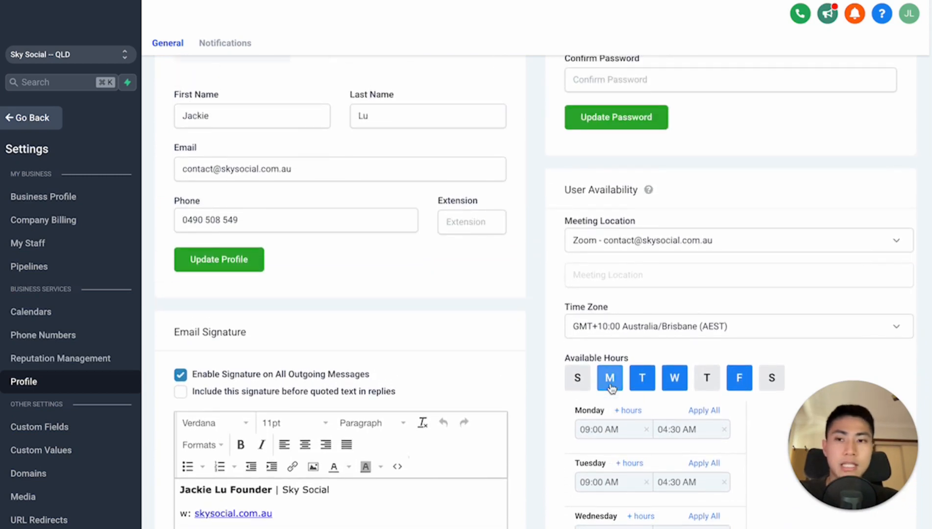
pyautogui.scroll(-3)
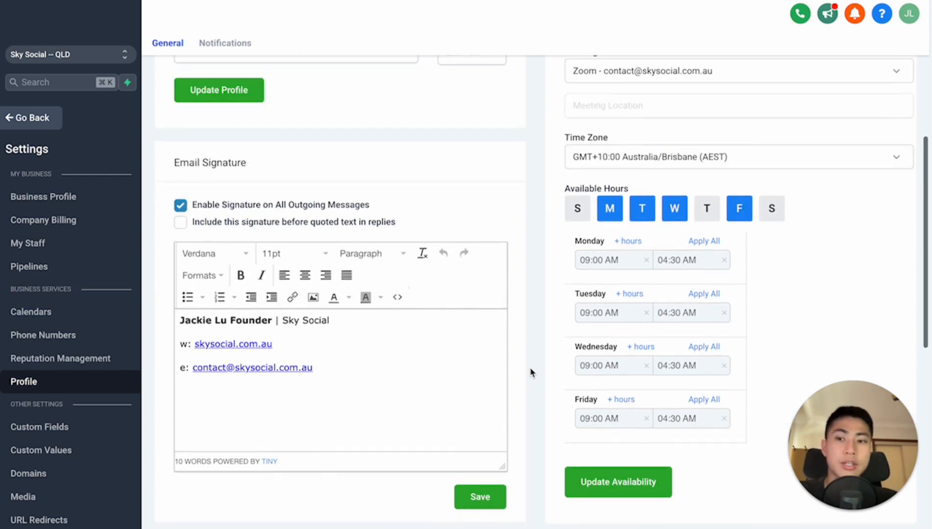
pyautogui.moveTo(28, 243)
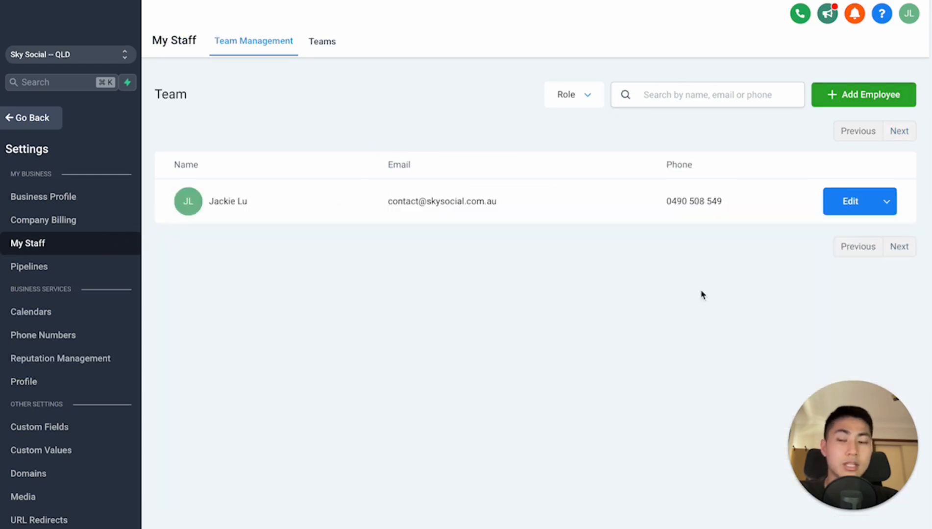
pyautogui.moveTo(424, 222)
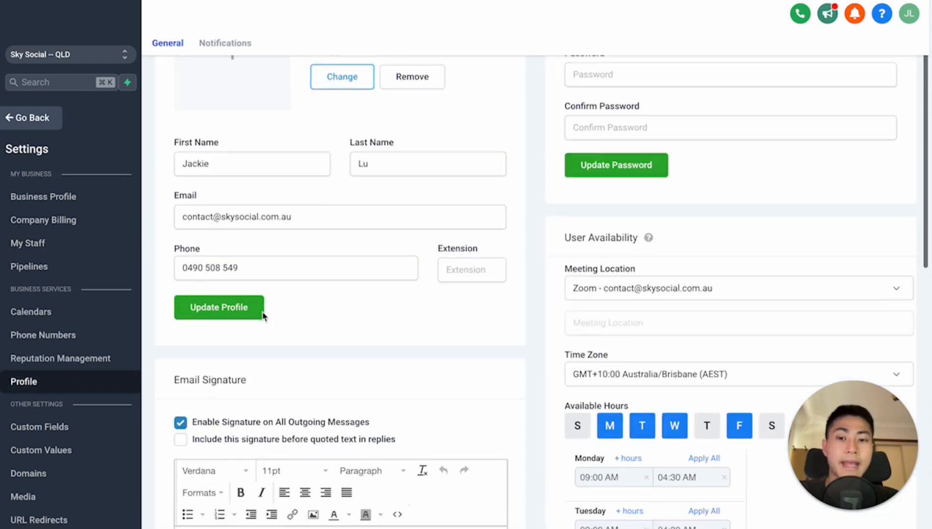
# Step: Scroll through the settings page on the way back to the main dashboard
pyautogui.scroll(-3)
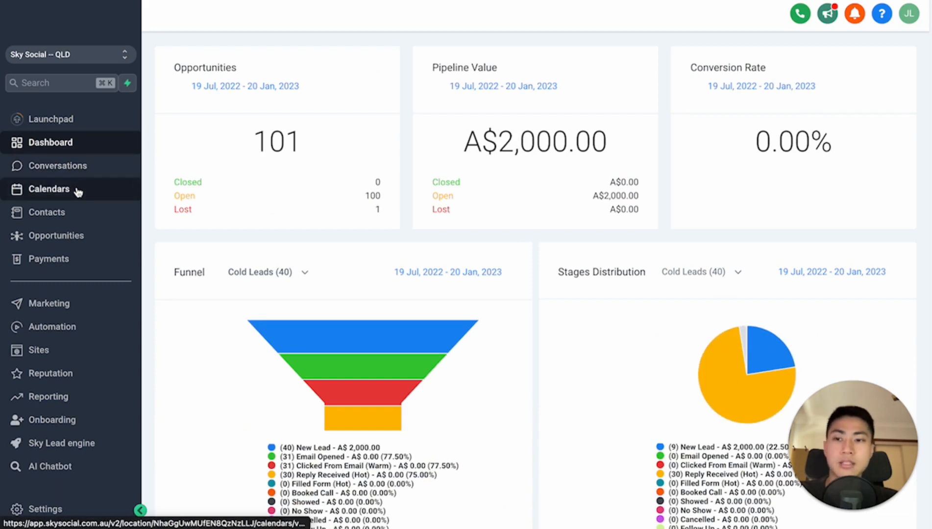
# Step: Open Calendar Settings, confirm Zoom as meeting location in Preferences, and view Availability
pyautogui.click(48, 190)
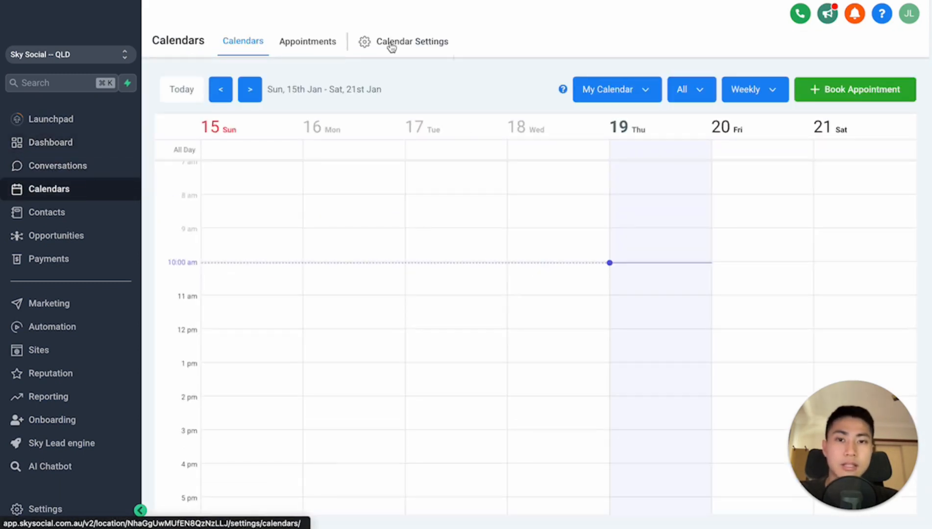
pyautogui.click(411, 41)
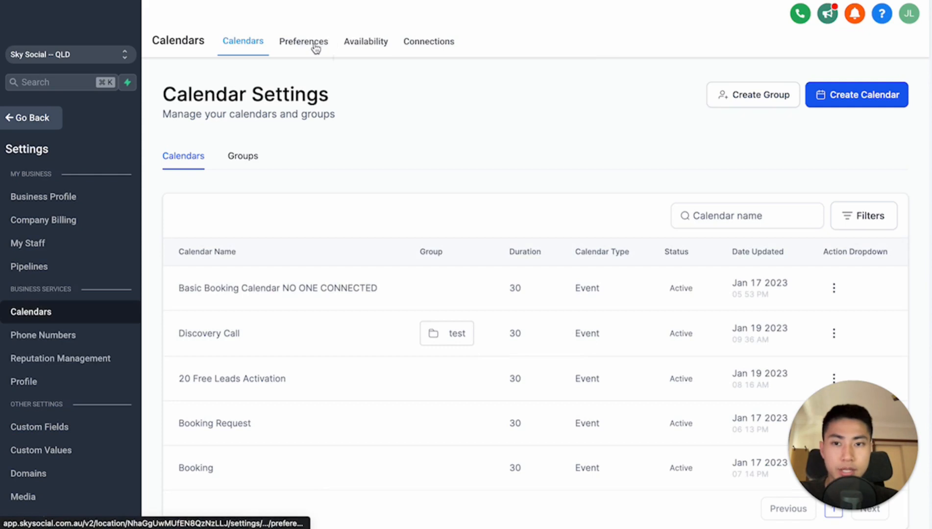
pyautogui.click(303, 41)
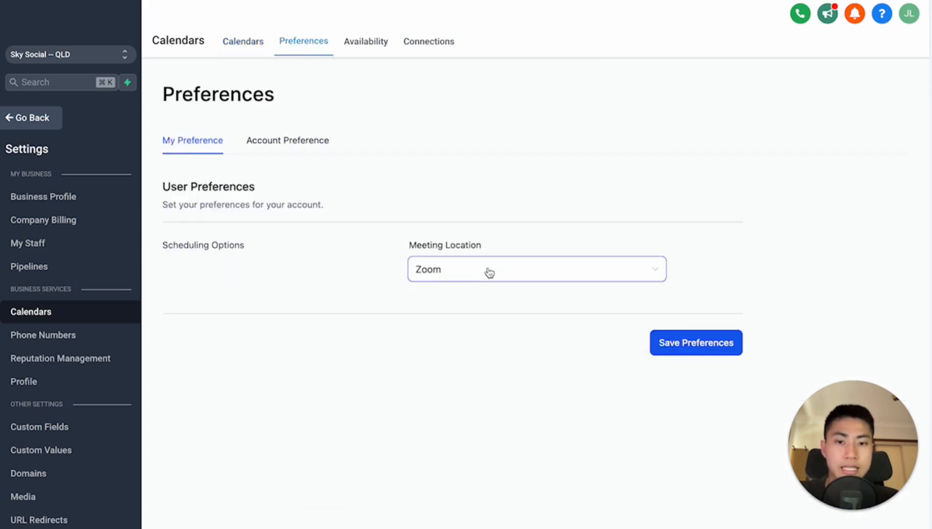
pyautogui.click(535, 269)
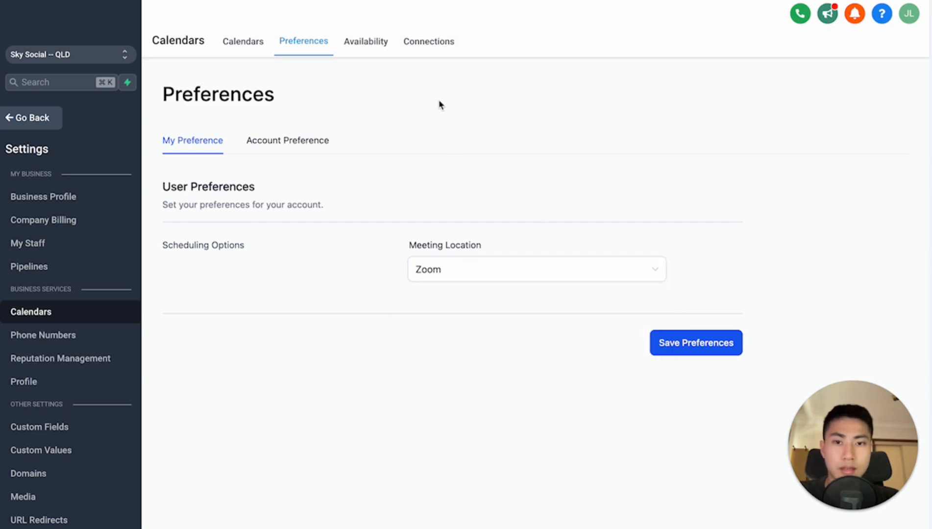
pyautogui.click(366, 41)
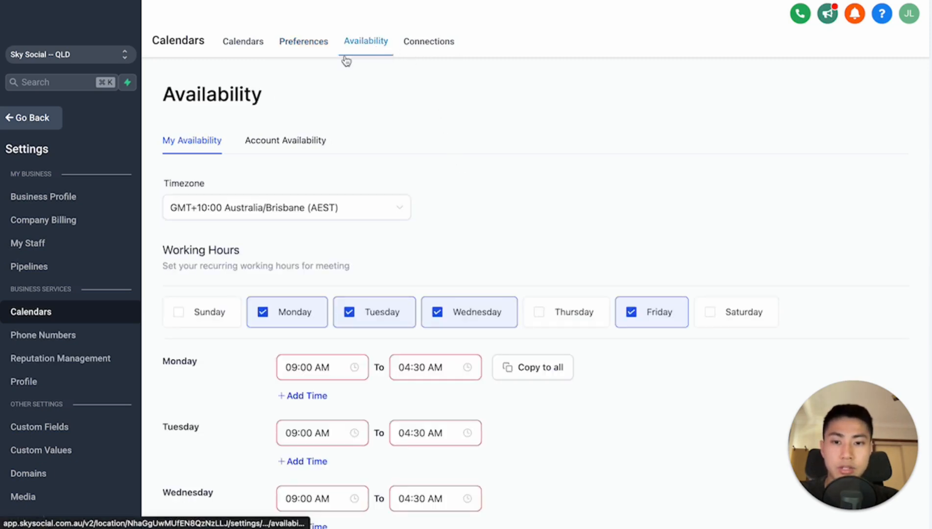
# Step: Set the business Google account as Main Integration Calendar, then return to the calendars list
pyautogui.click(429, 41)
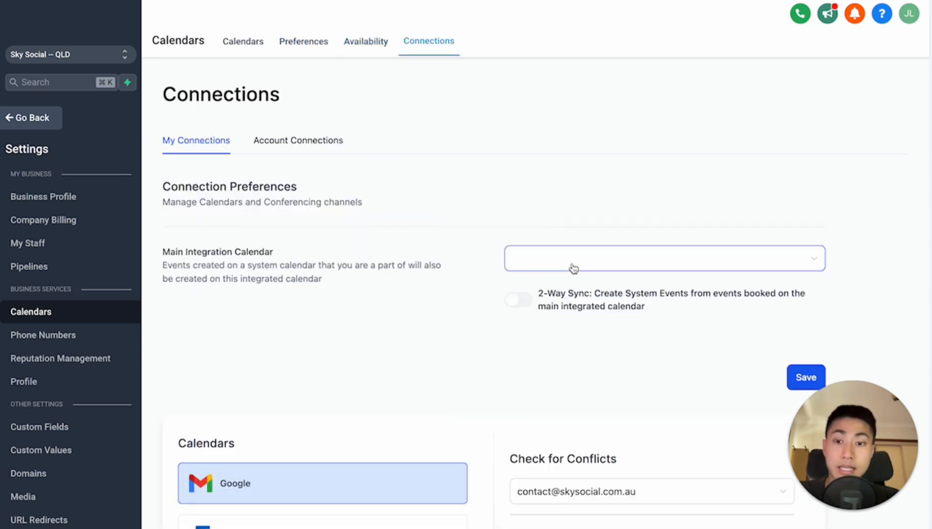
pyautogui.click(664, 258)
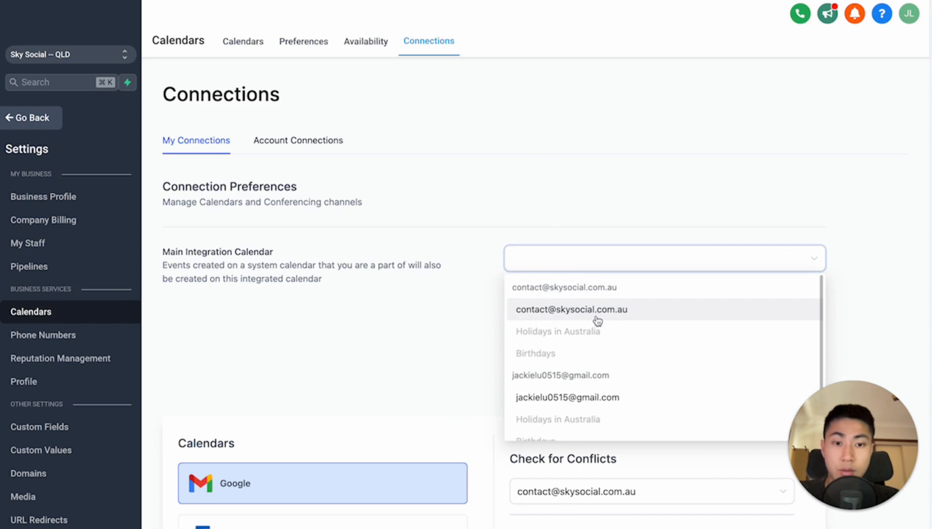
pyautogui.click(570, 310)
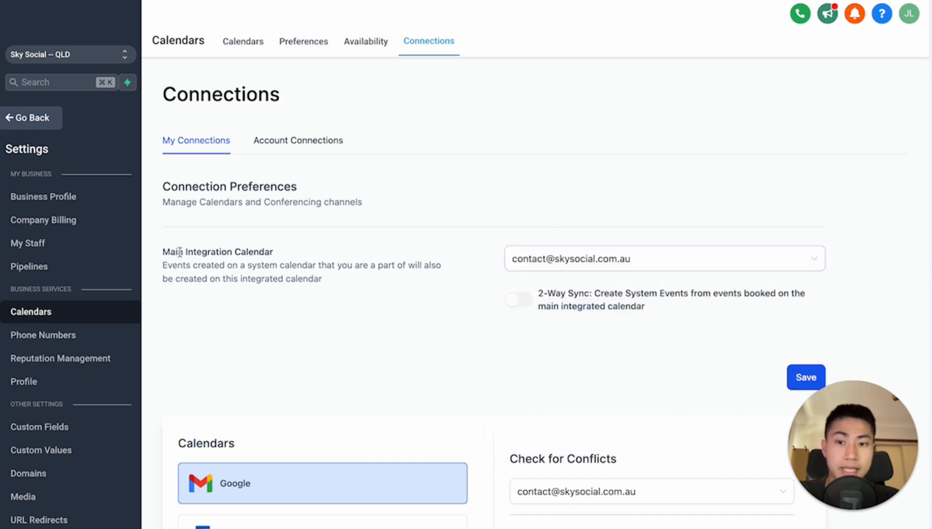
pyautogui.scroll(-3)
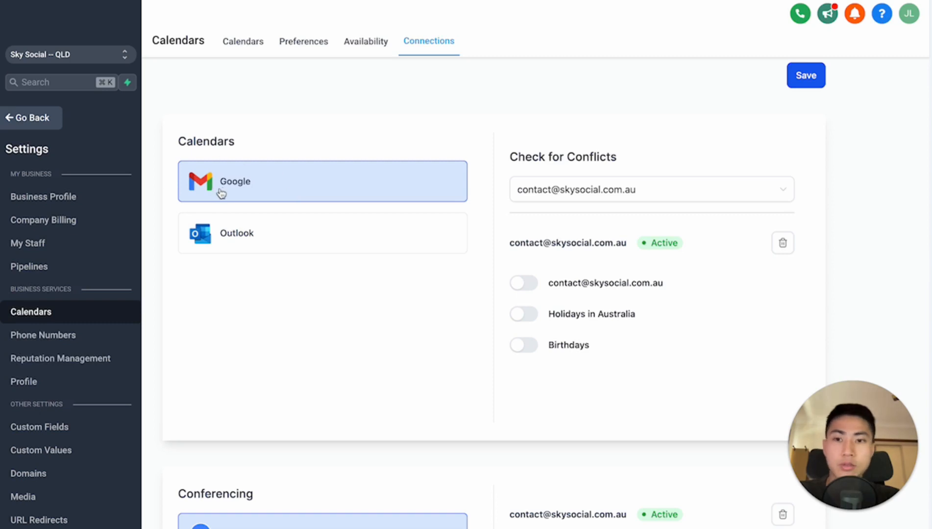
pyautogui.scroll(-3)
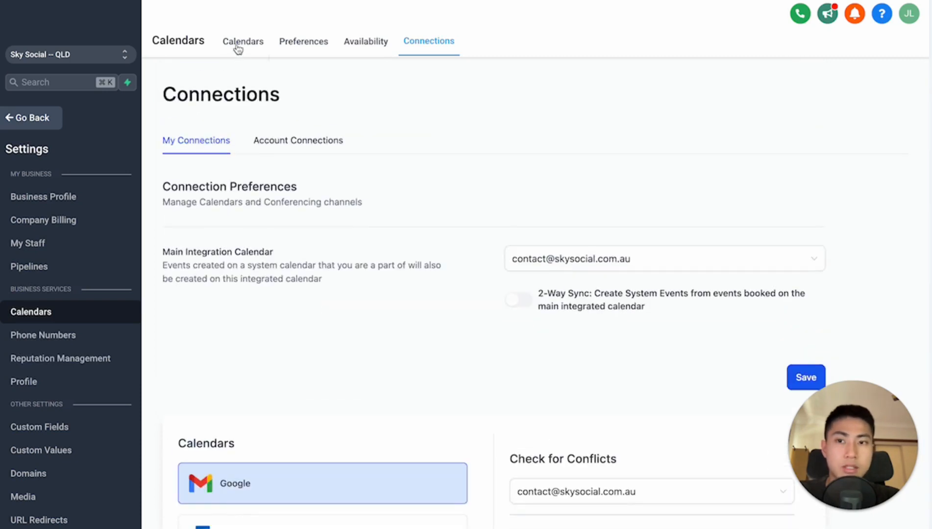
pyautogui.click(243, 41)
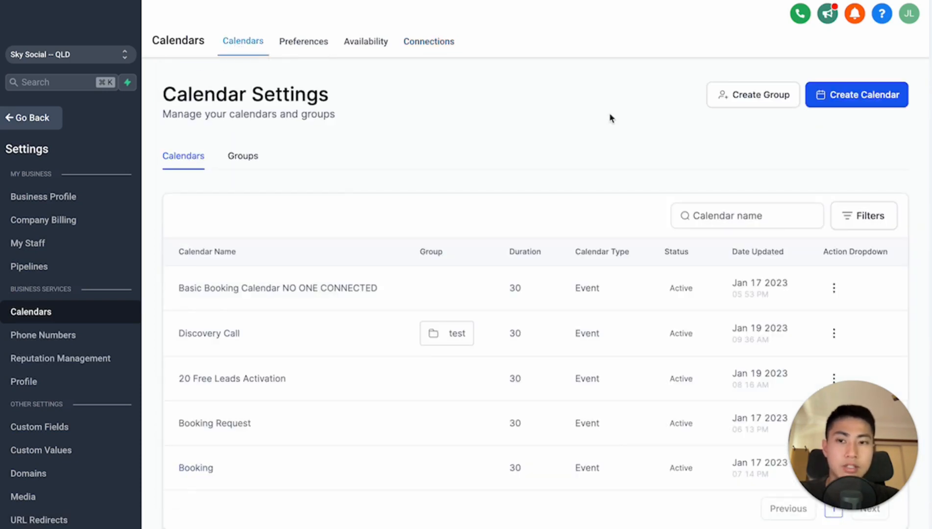
pyautogui.click(856, 95)
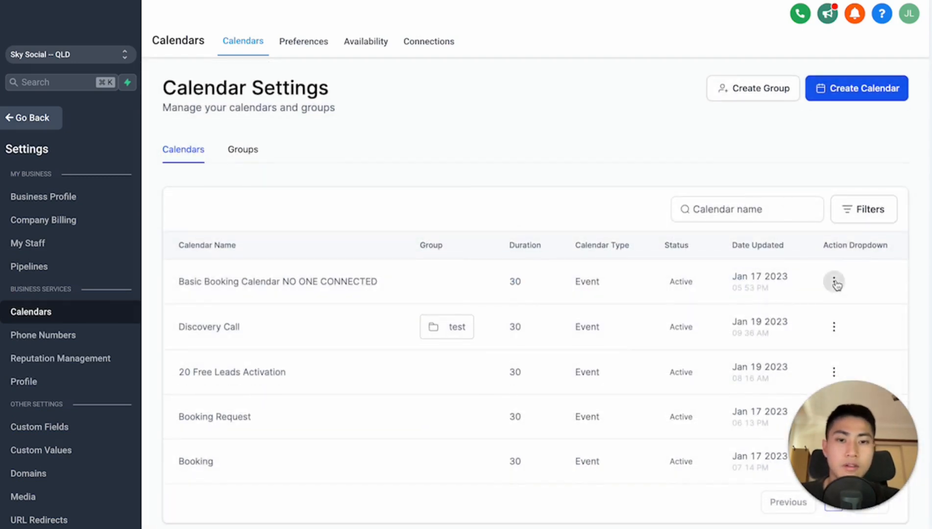
# Step: Edit the Basic Booking Calendar, review Team & Event Setup, and choose a Sync Option
pyautogui.click(834, 281)
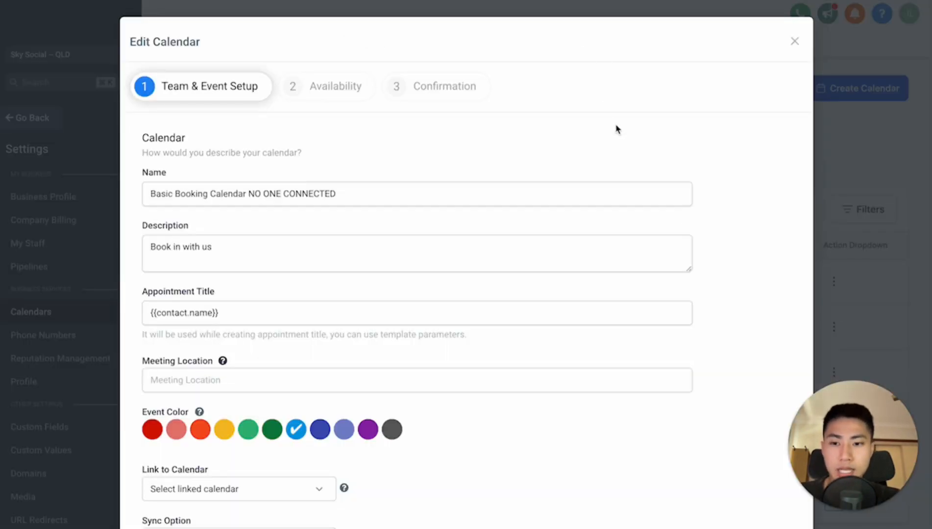
pyautogui.scroll(-3)
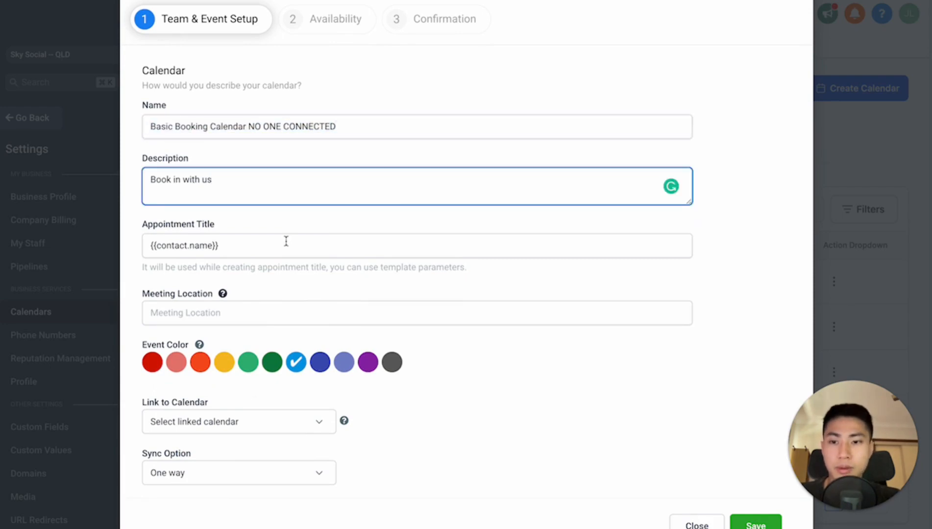
pyautogui.click(416, 313)
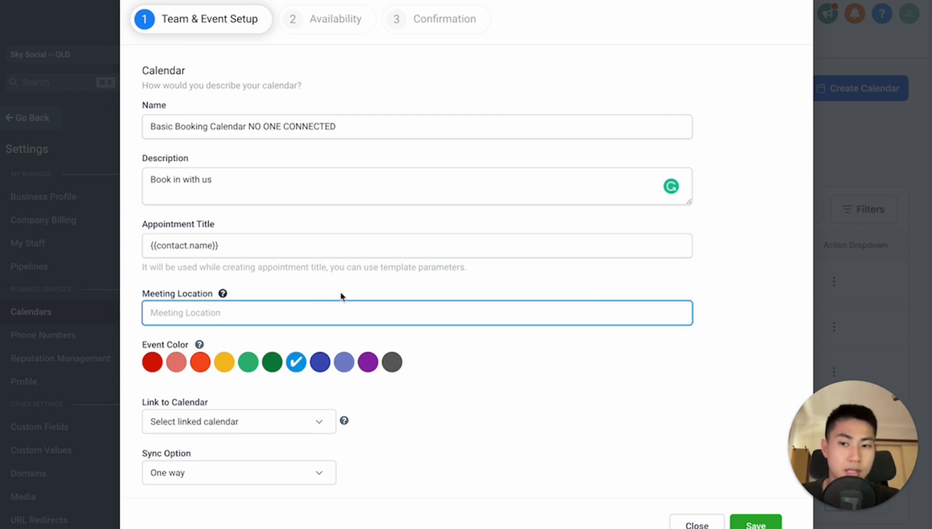
pyautogui.scroll(-3)
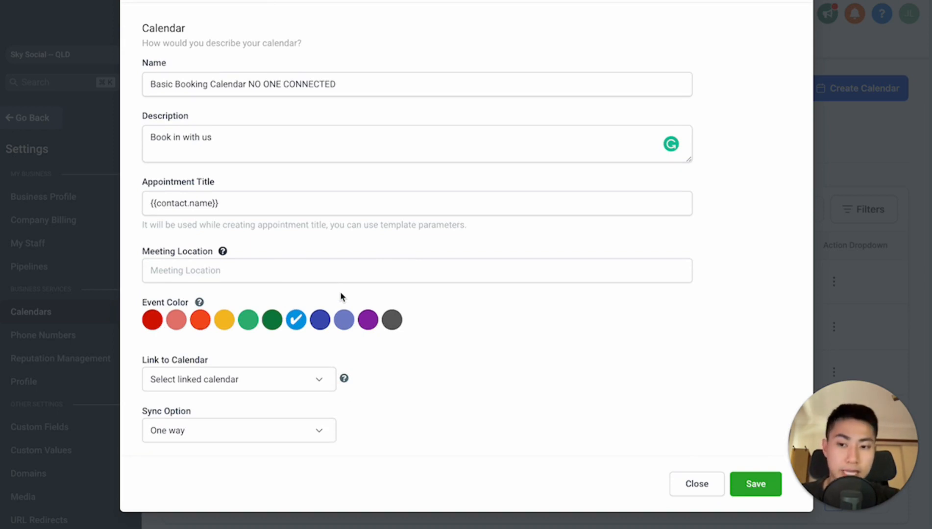
pyautogui.click(238, 379)
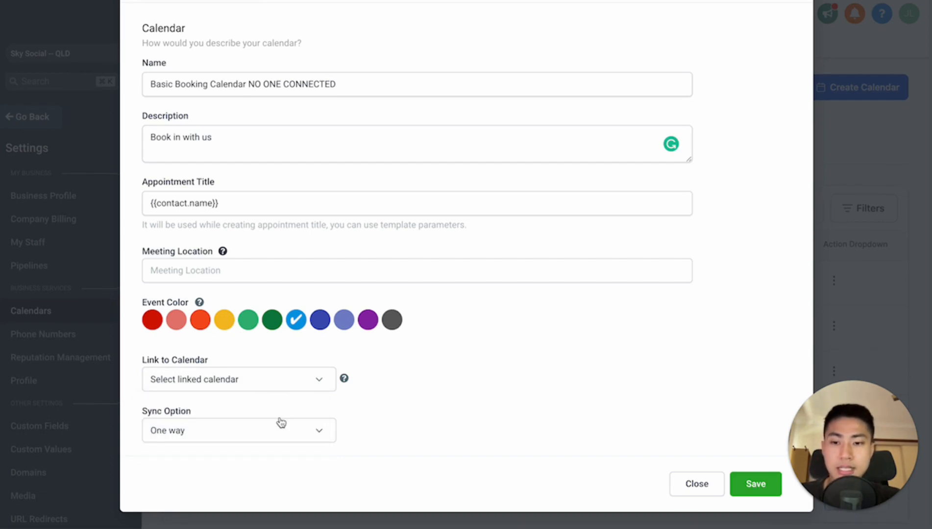
pyautogui.click(238, 429)
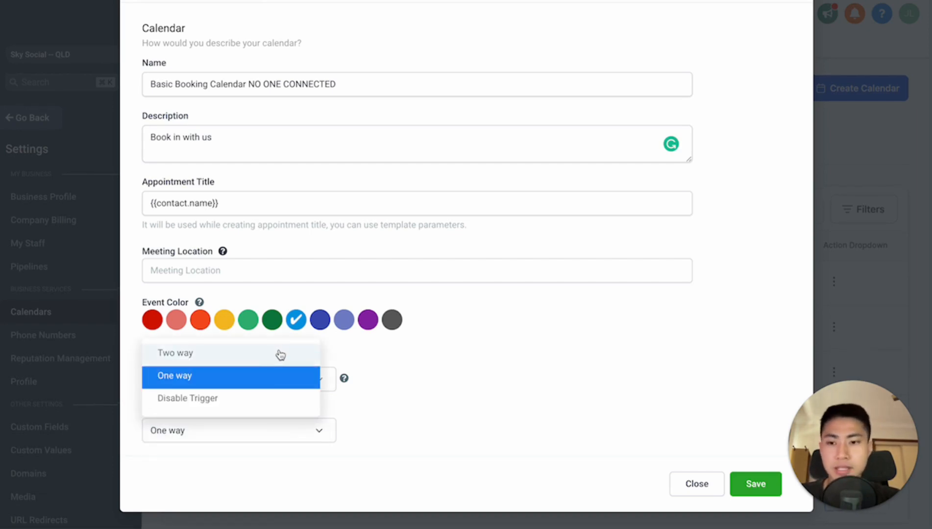
pyautogui.click(175, 352)
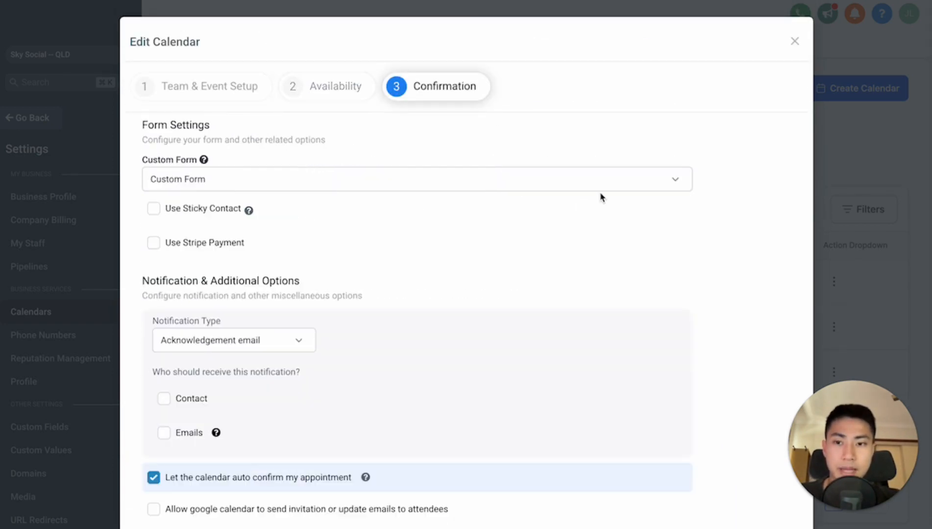
# Step: Review the Confirmation tab's form and notification options, then close the calendar editor
pyautogui.scroll(-3)
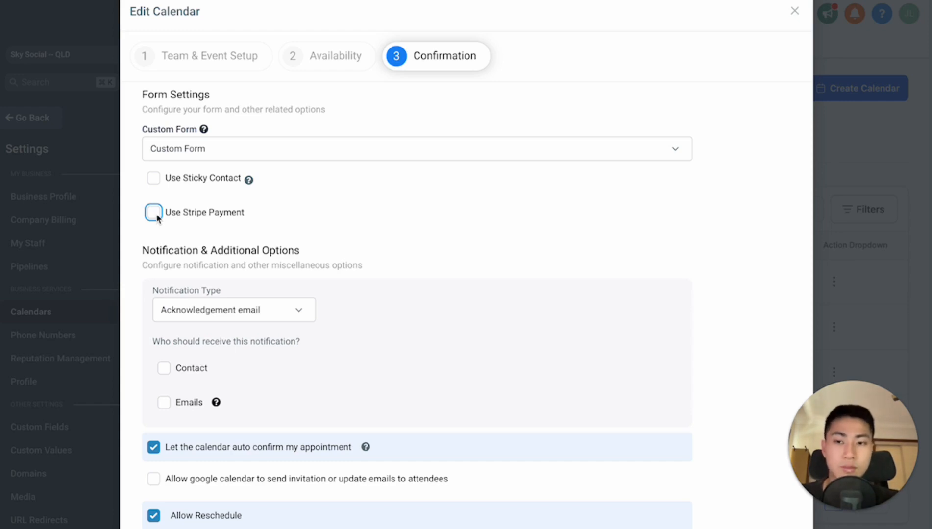
pyautogui.click(153, 212)
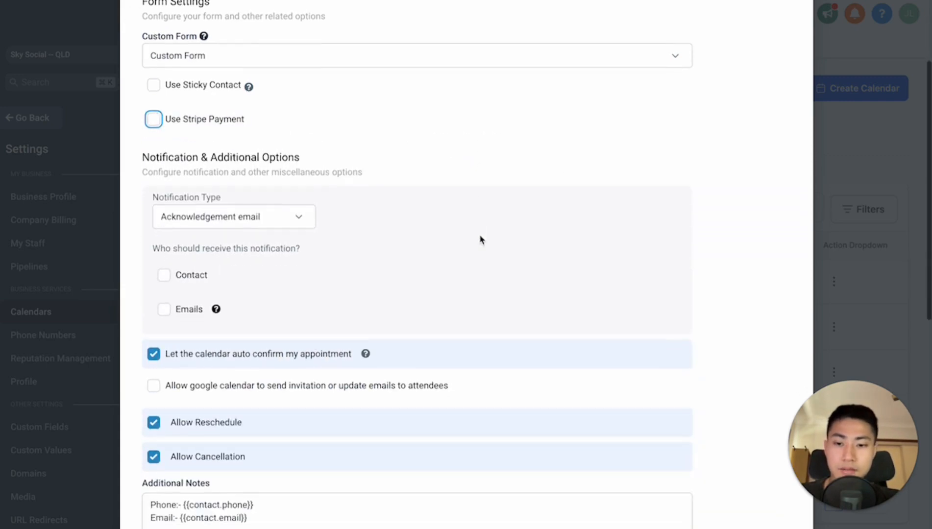
pyautogui.scroll(-3)
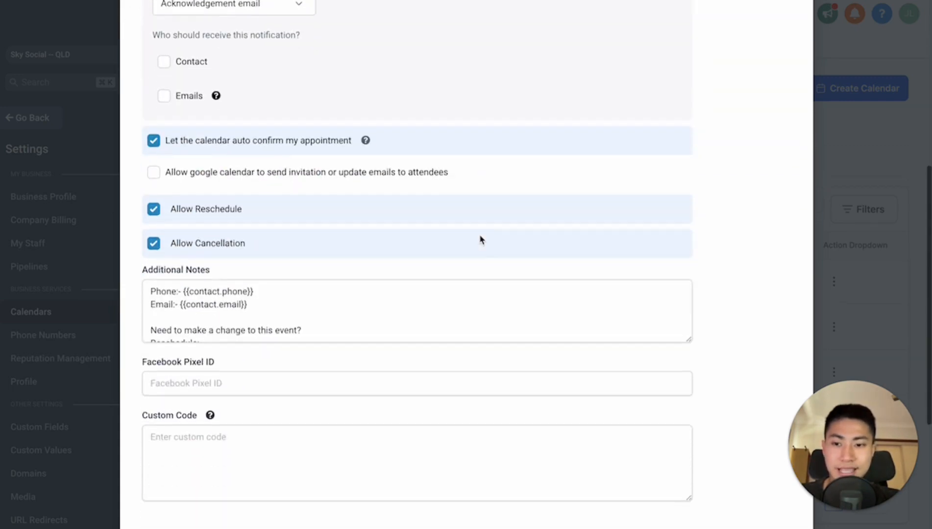
pyautogui.scroll(-3)
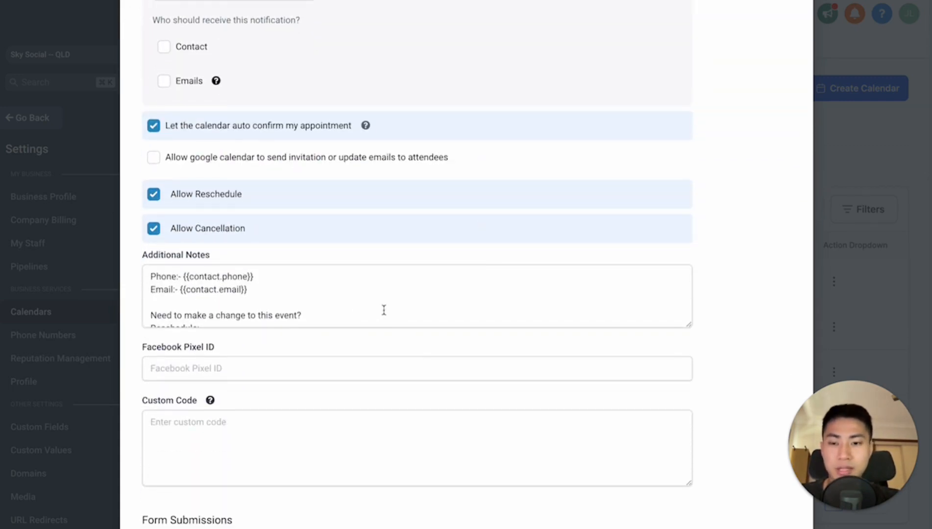
pyautogui.scroll(-3)
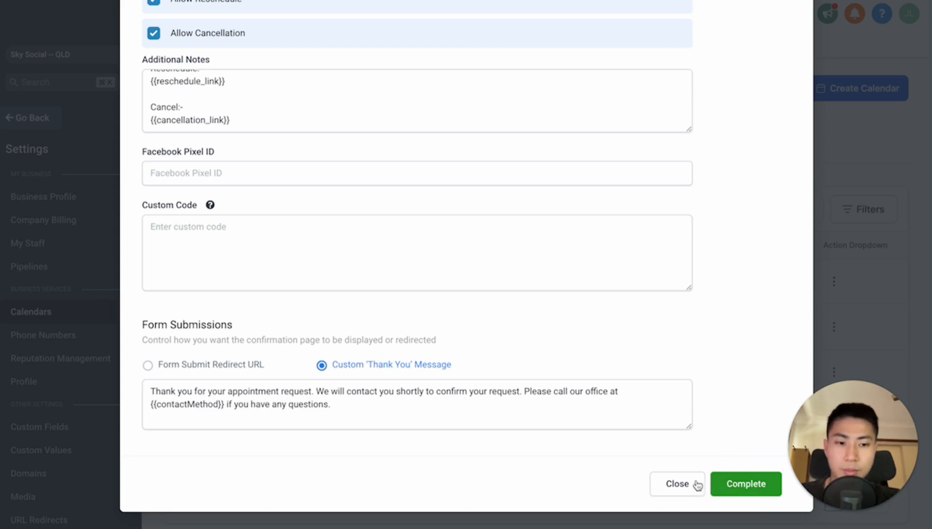
pyautogui.click(677, 484)
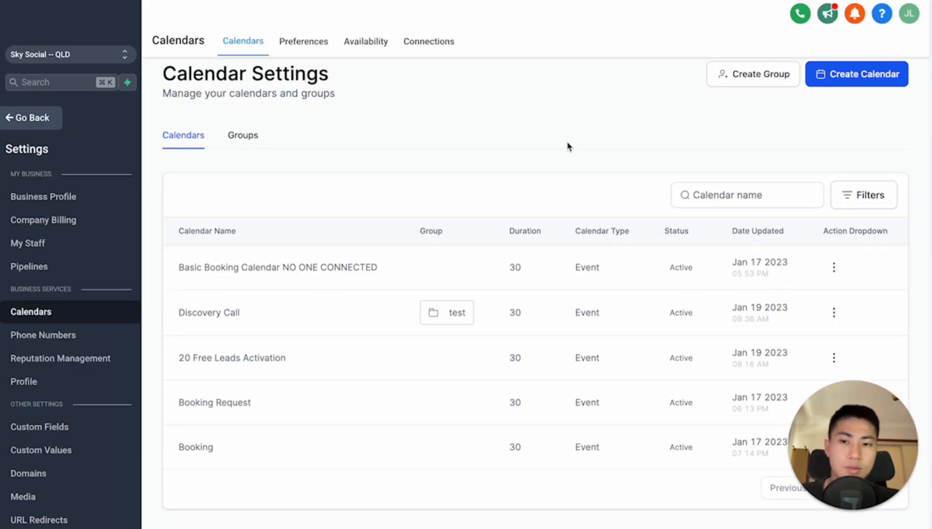
pyautogui.moveTo(27, 117)
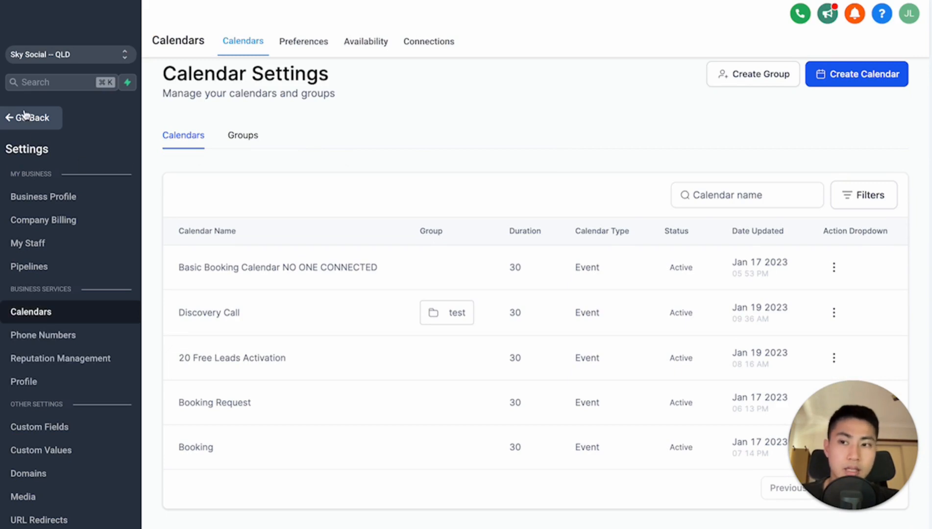
# Step: In Automation, create a workflow from the 'Appointment Confirmation + Reminder' recipe
pyautogui.click(32, 118)
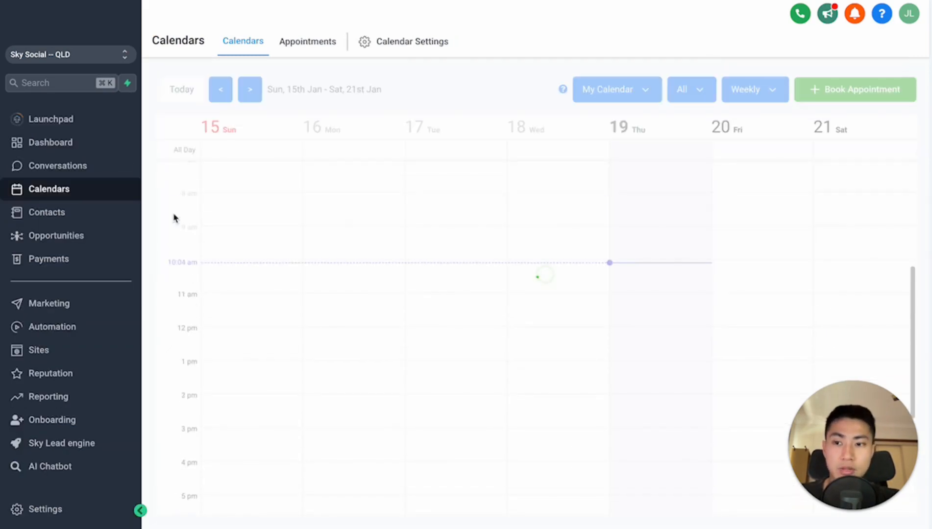
pyautogui.click(52, 326)
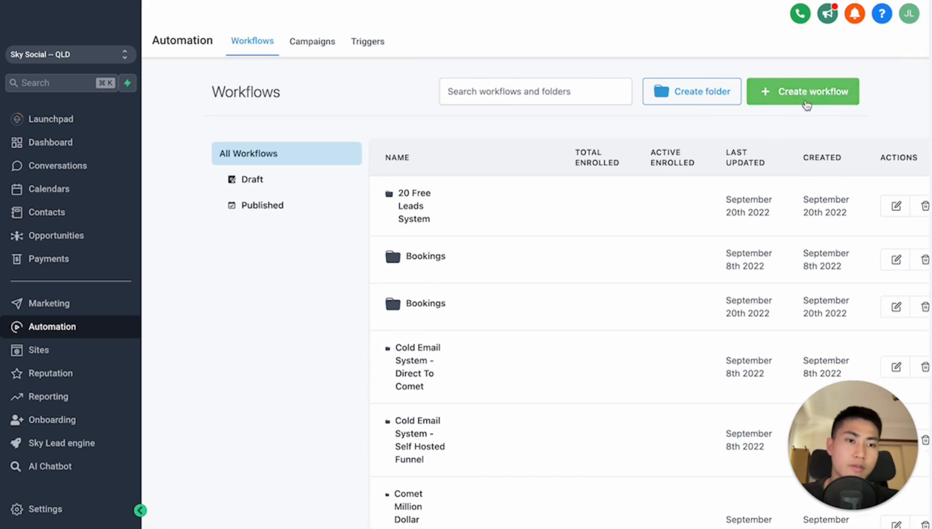
pyautogui.click(802, 92)
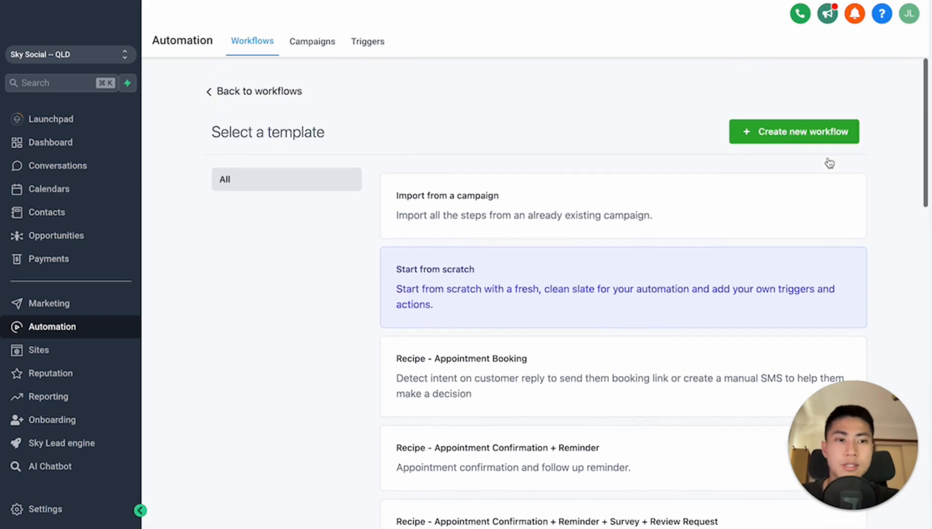
pyautogui.scroll(-3)
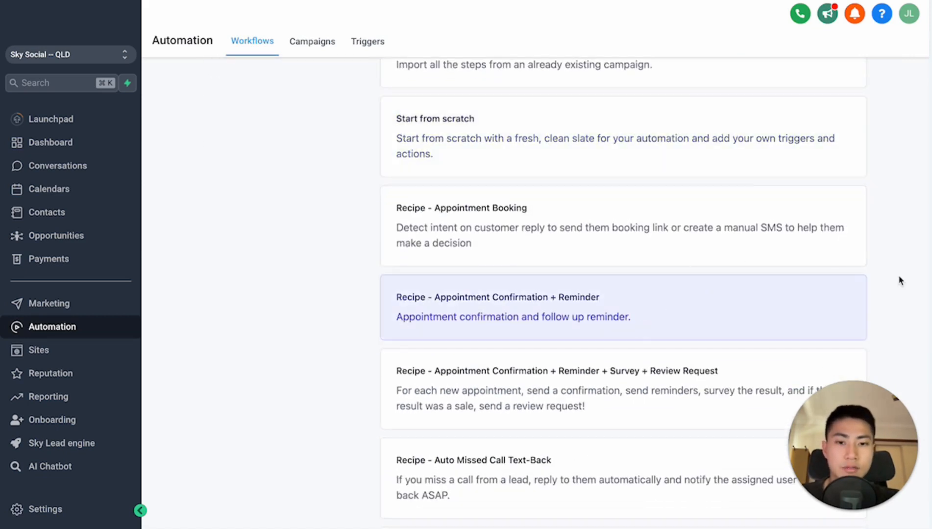
pyautogui.click(816, 79)
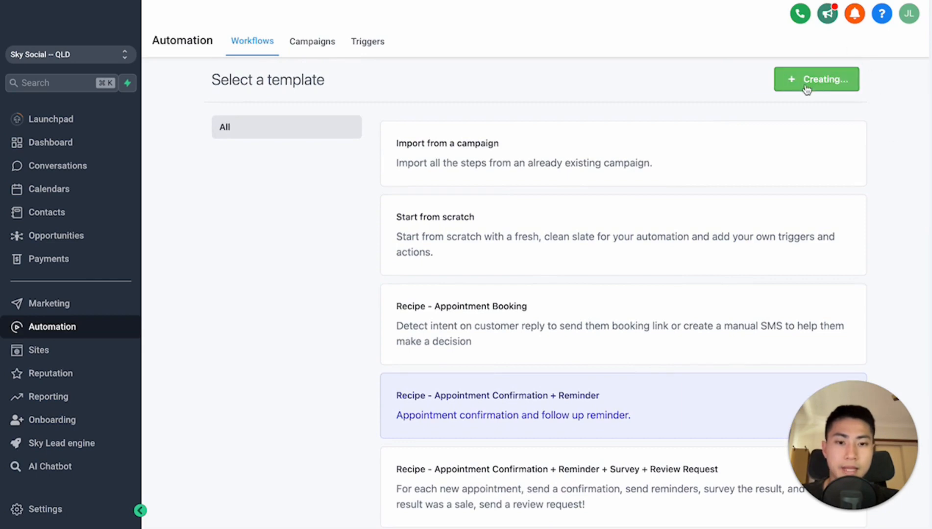
pyautogui.click(815, 79)
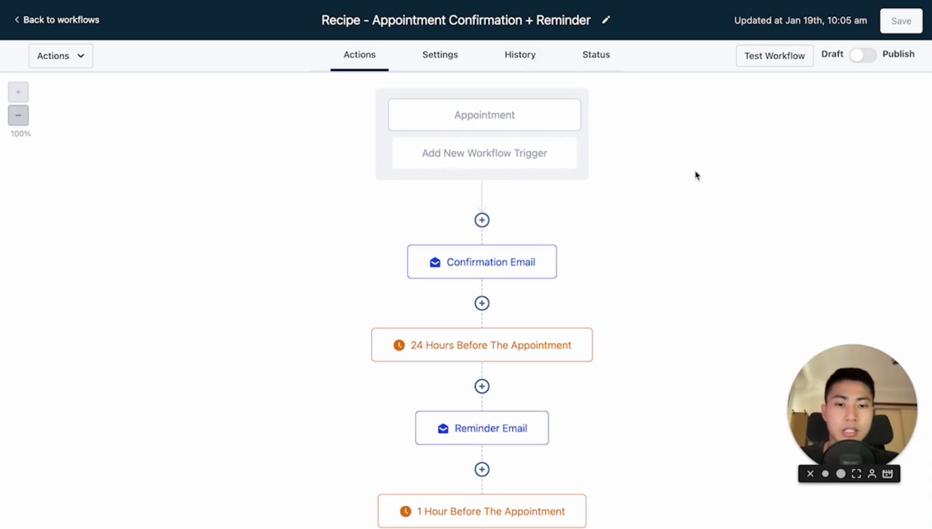
# Step: Insert an Assign User step before the confirmation email and save it
pyautogui.click(482, 220)
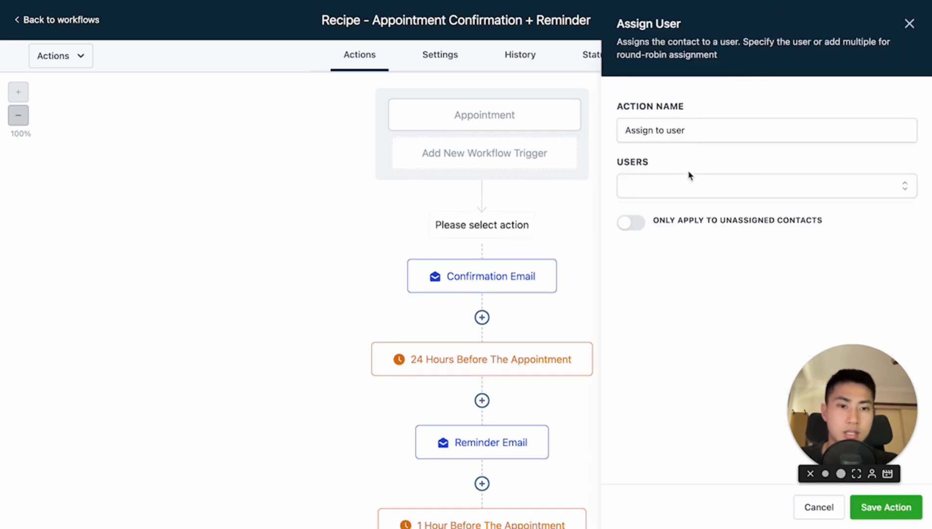
pyautogui.click(884, 507)
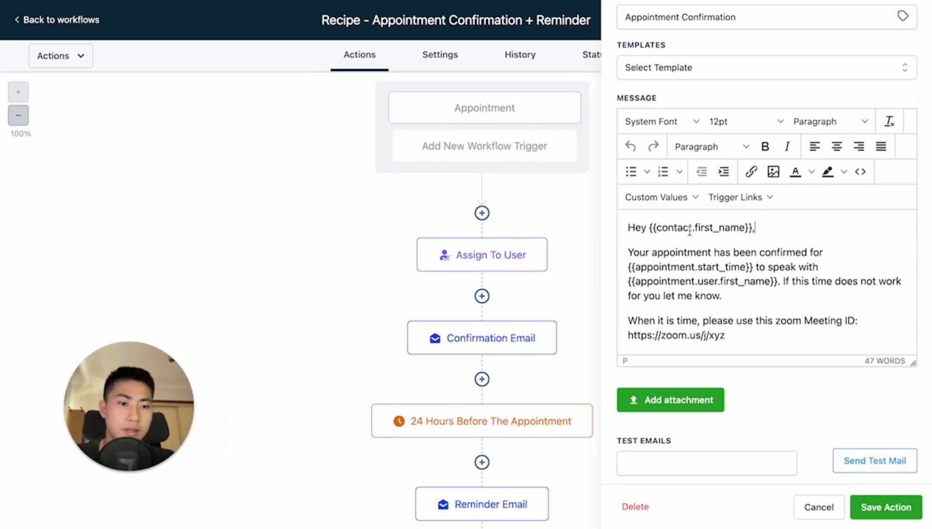
# Step: Replace the confirmation email's hard-coded Zoom link with the Appointment Meeting Location custom value
pyautogui.scroll(-3)
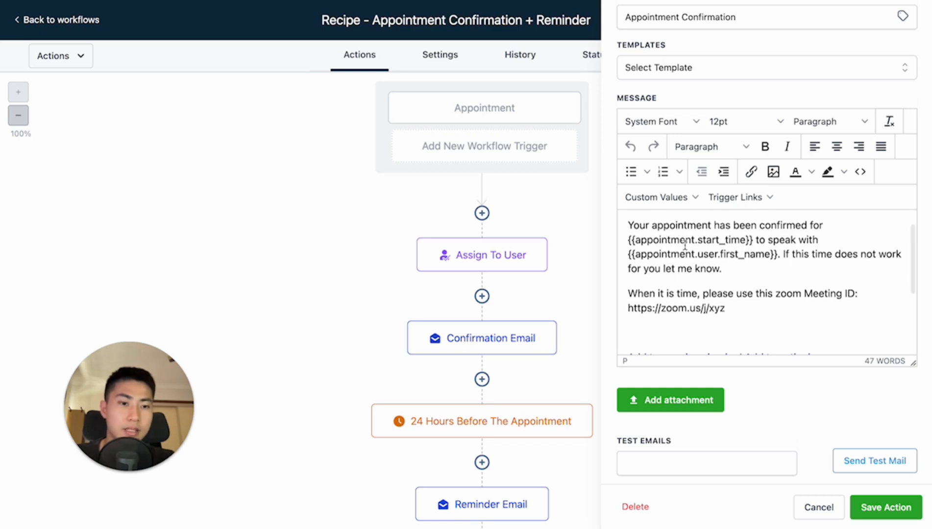
pyautogui.write('Hey {{contact.first_name}},')
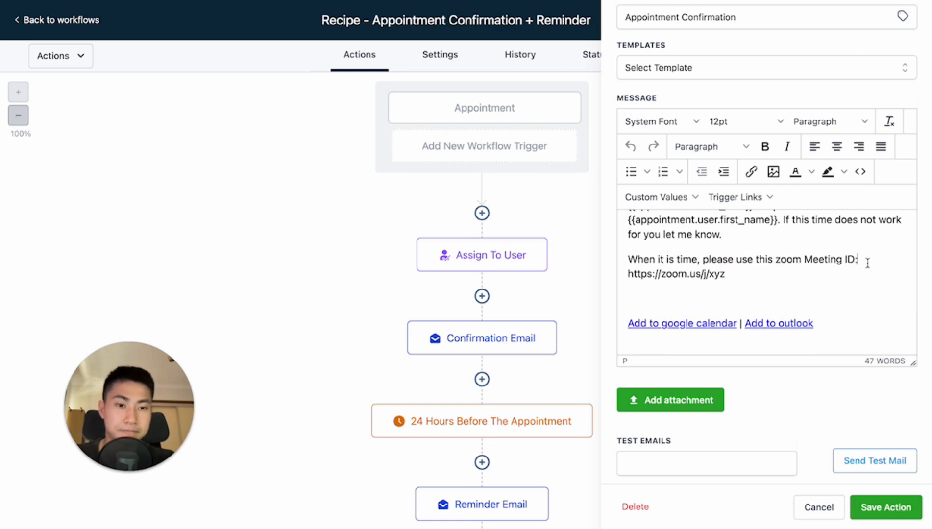
pyautogui.press('Backspace')
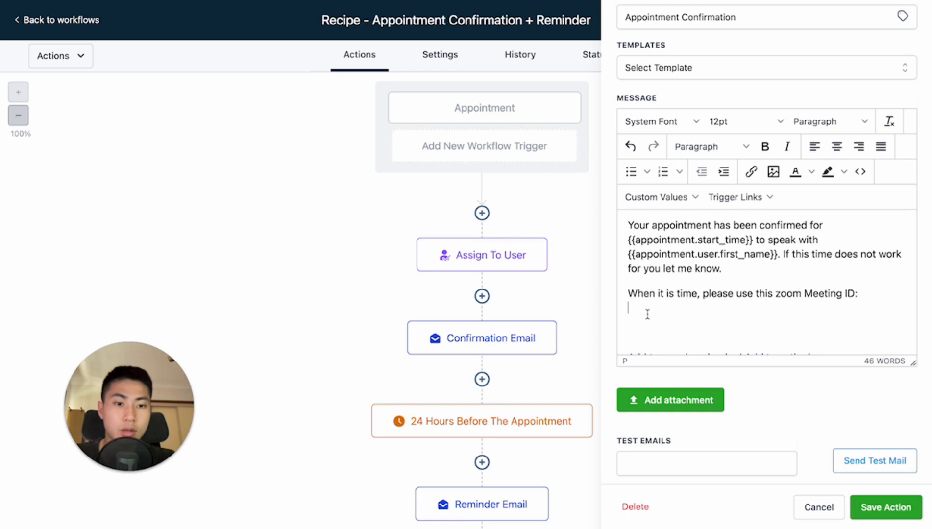
pyautogui.click(656, 197)
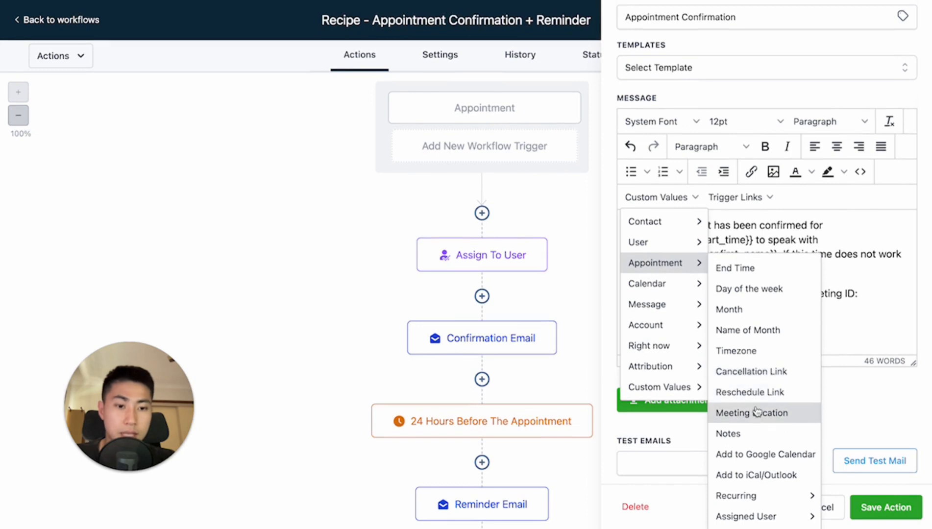
pyautogui.click(752, 413)
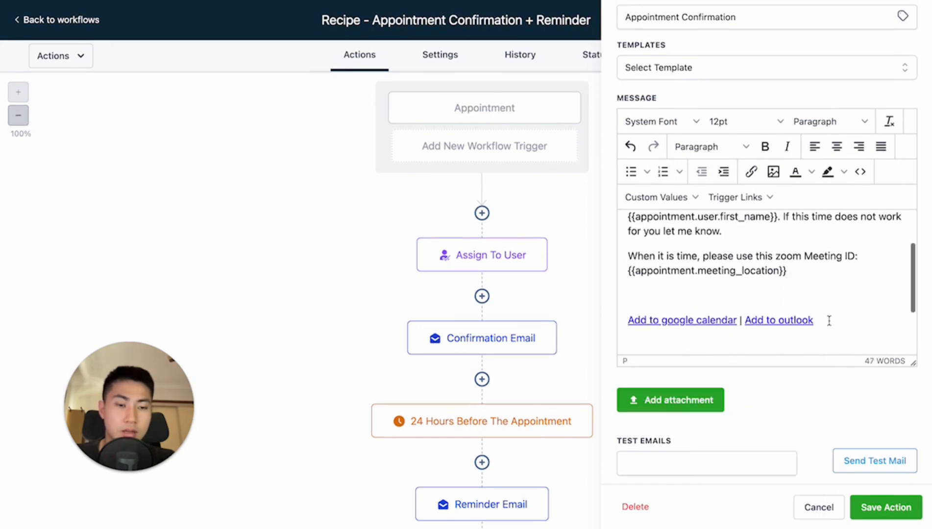
pyautogui.scroll(-3)
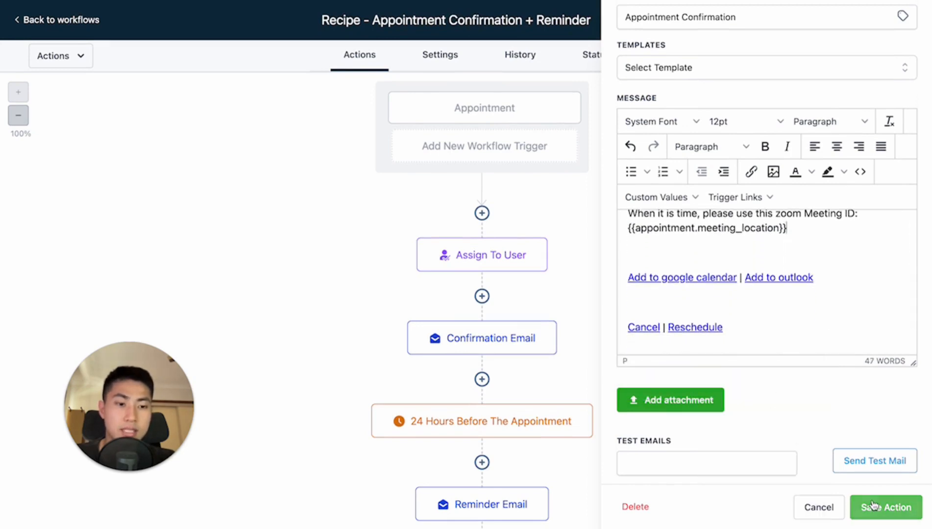
pyautogui.click(885, 507)
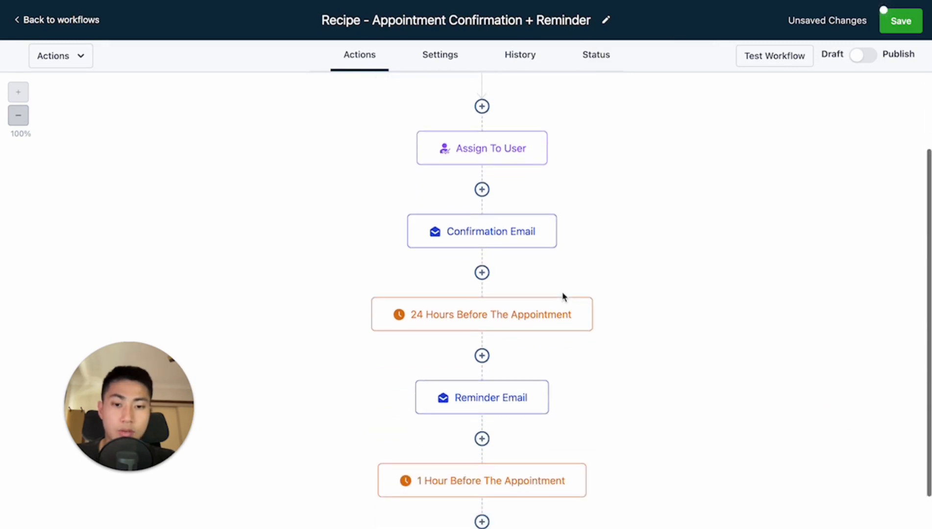